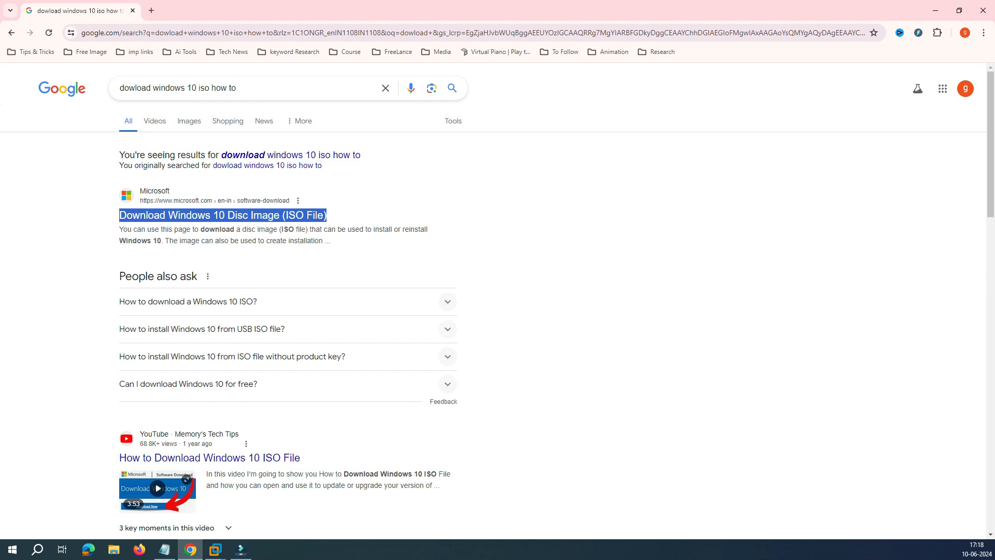
Open Microsoft's 'Download Windows 10 Disc Image (ISO File)' search result
click(222, 215)
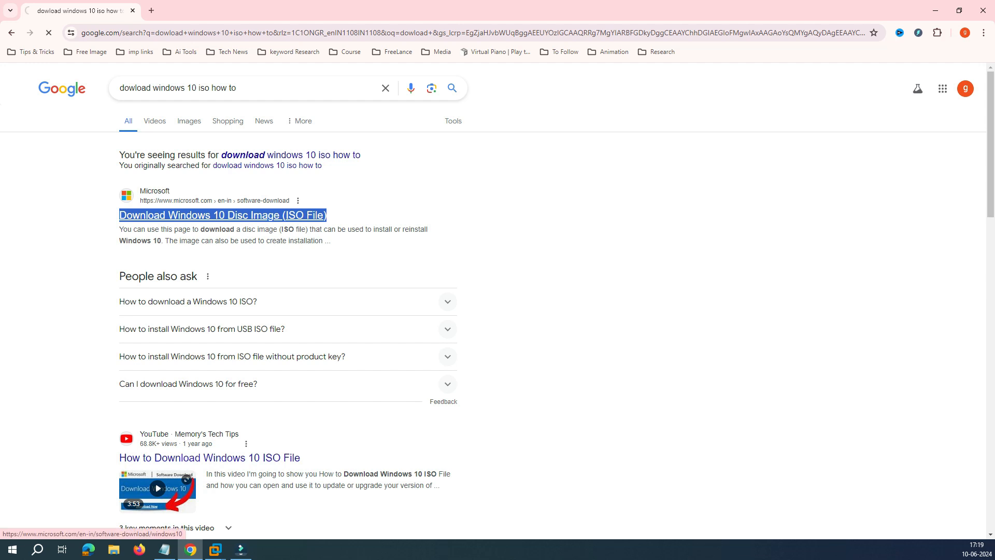
click(222, 214)
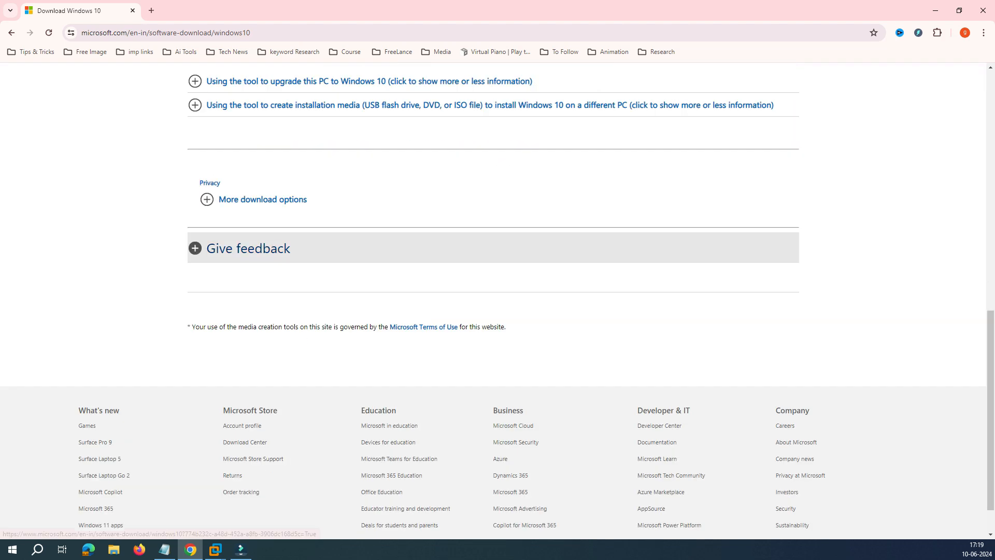
Open Chrome's Developer tools from the three-dot menu's More tools
scroll(up, 3)
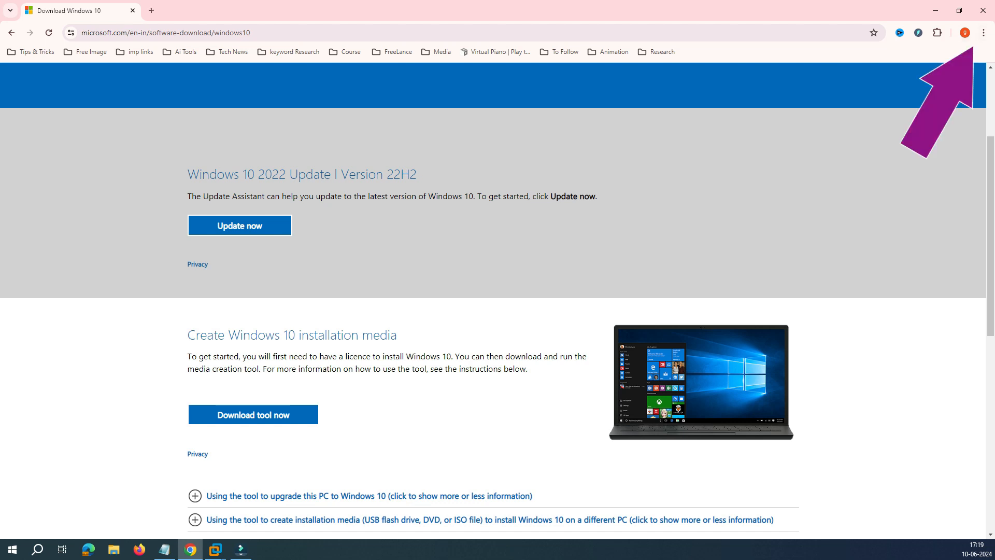
mouse_move(985, 32)
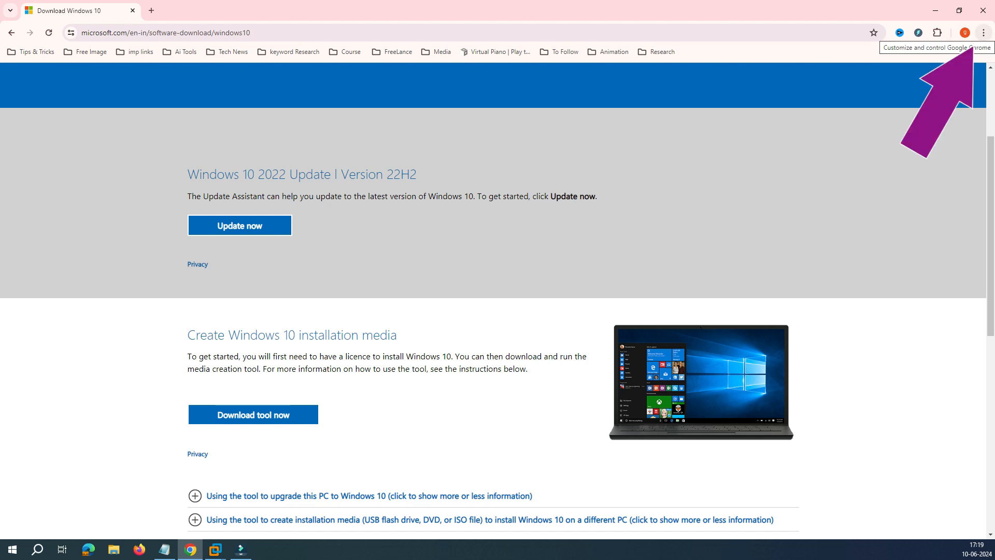
click(985, 33)
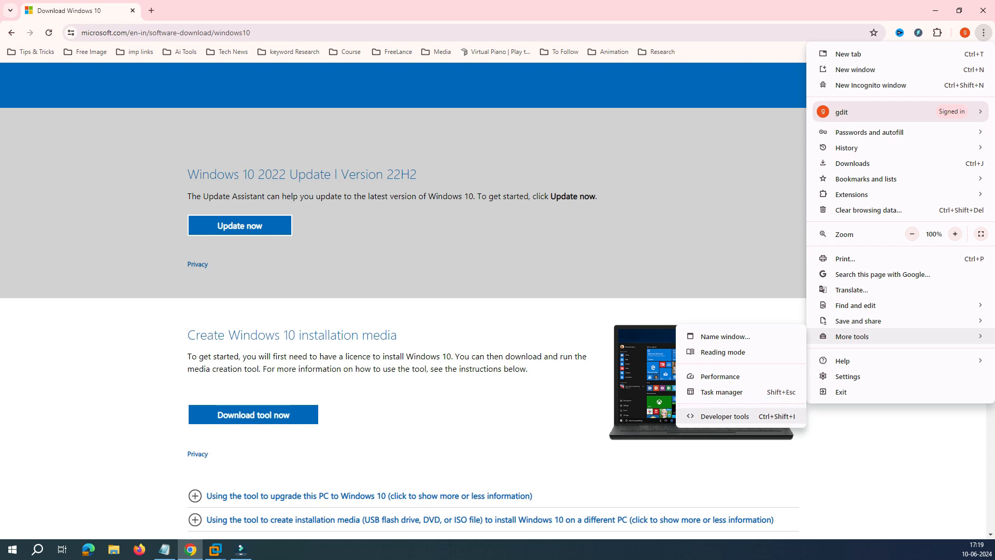
click(725, 415)
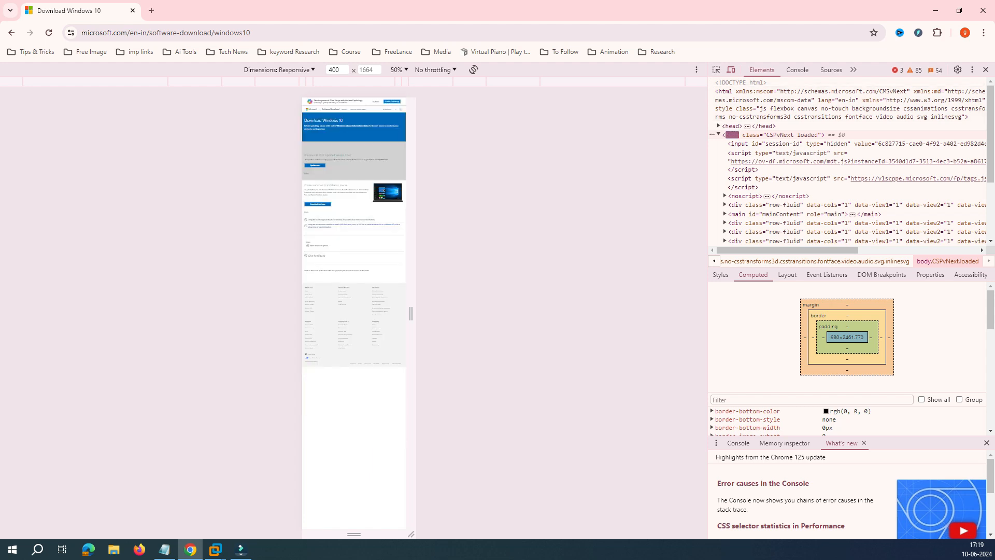
Re-enable the device toolbar and emulate an iPhone 14 Pro Max to get the ISO page
click(730, 70)
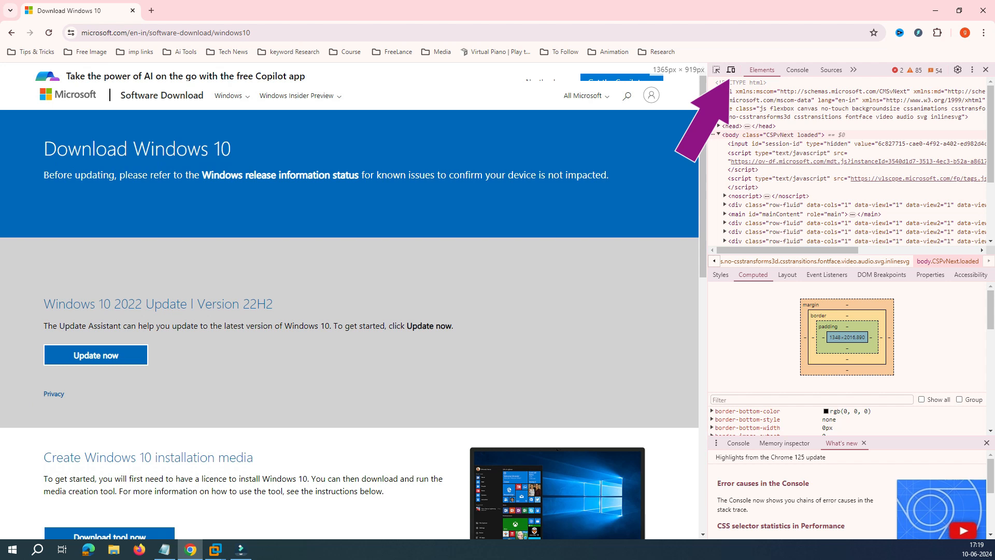
click(730, 69)
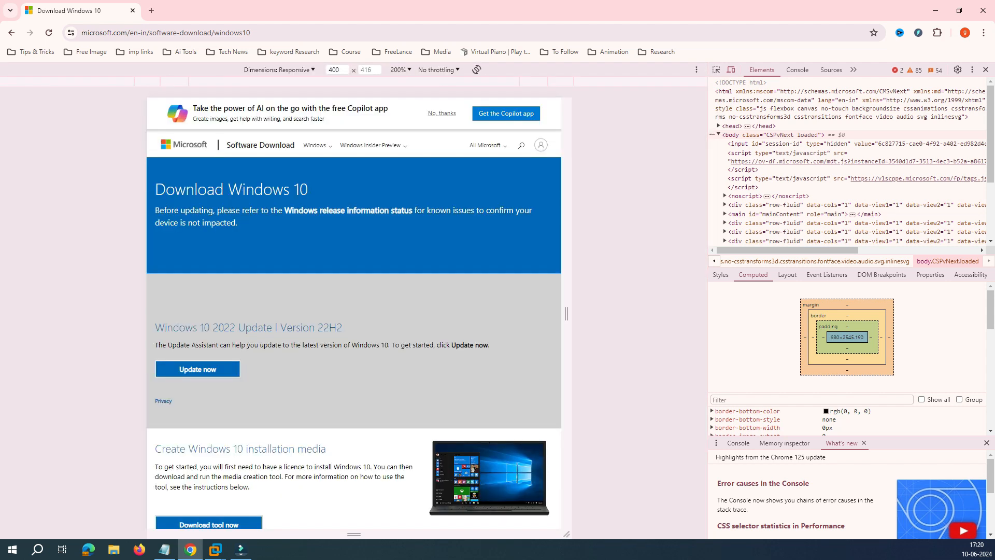
click(278, 70)
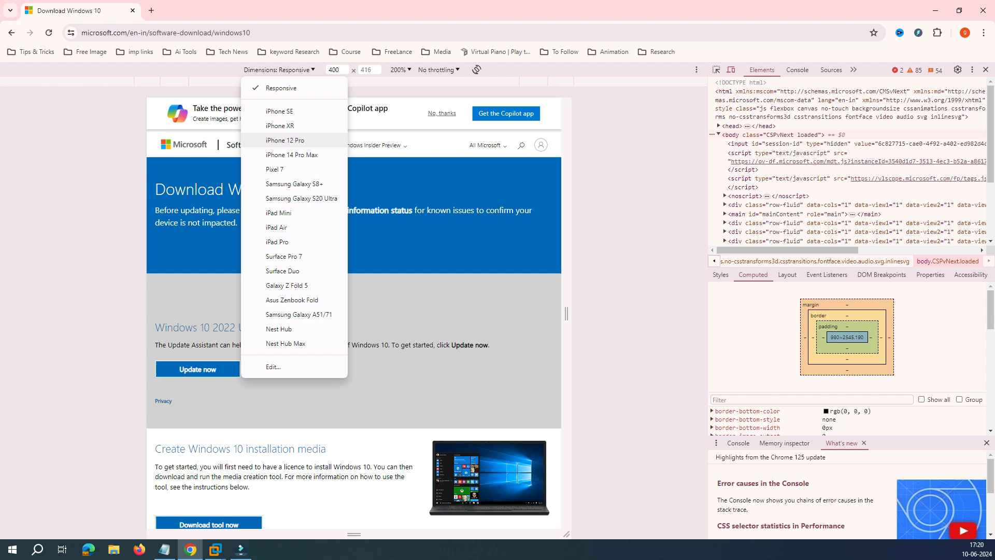
click(292, 156)
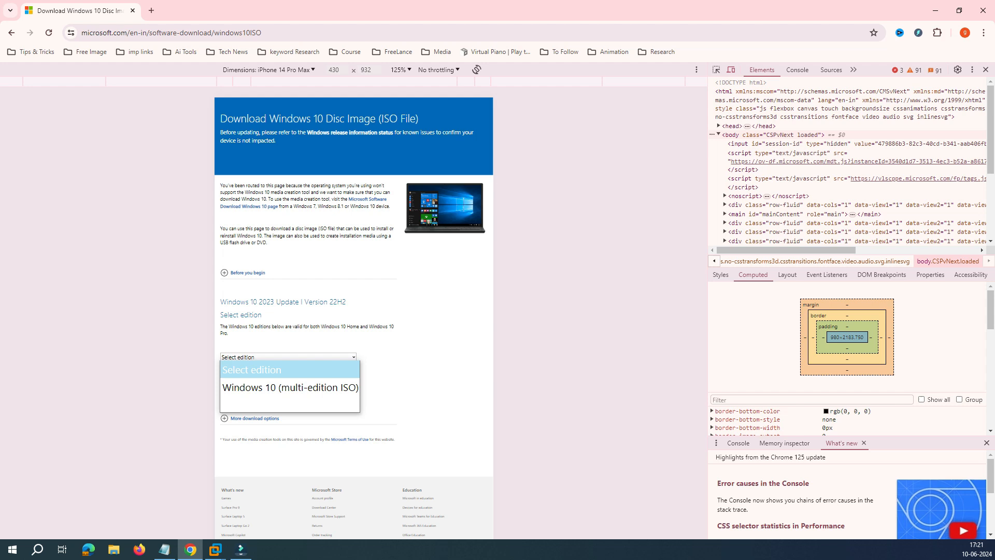
Select 'Windows 10 (multi-edition ISO)' with English International and confirm to reach the download links
click(289, 387)
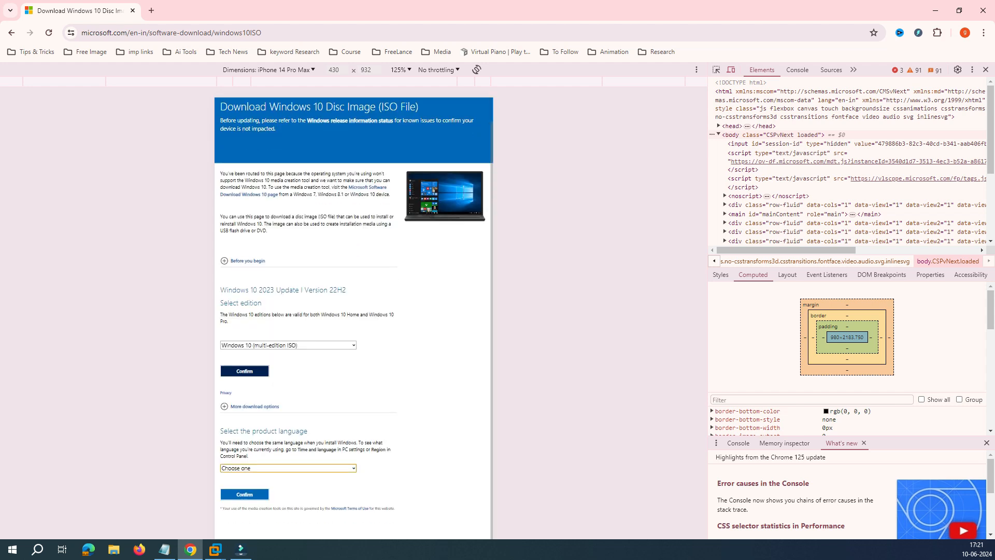
scroll(down, 3)
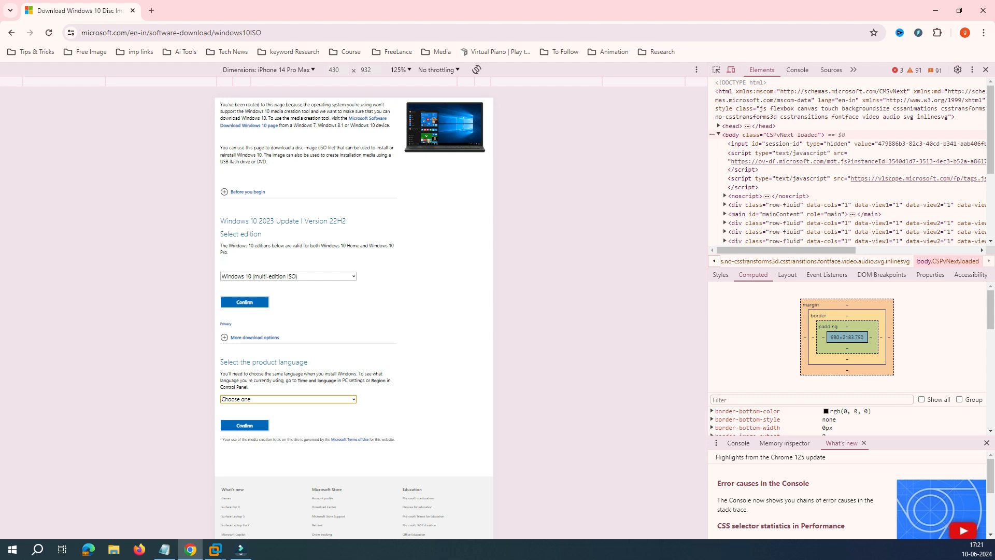
click(287, 398)
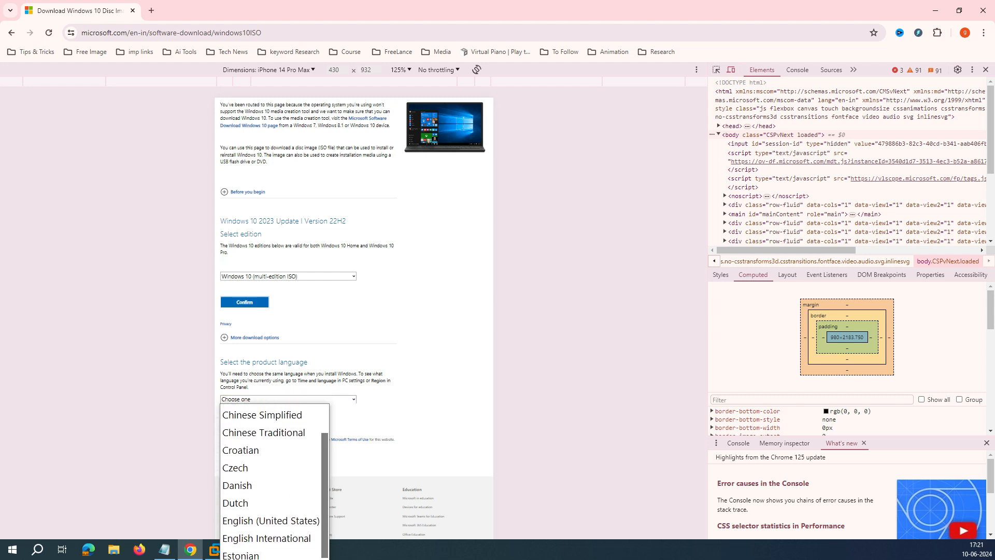
click(266, 538)
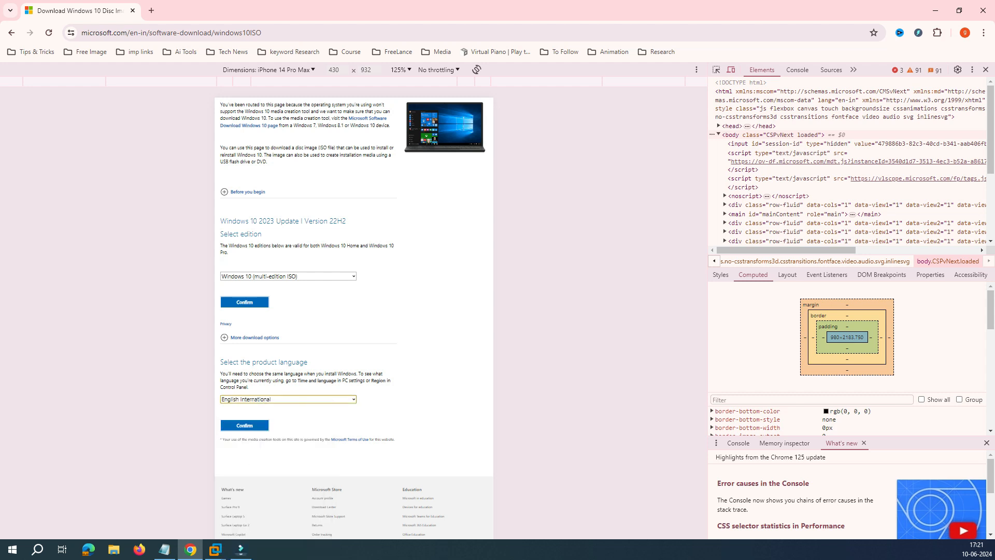
click(245, 425)
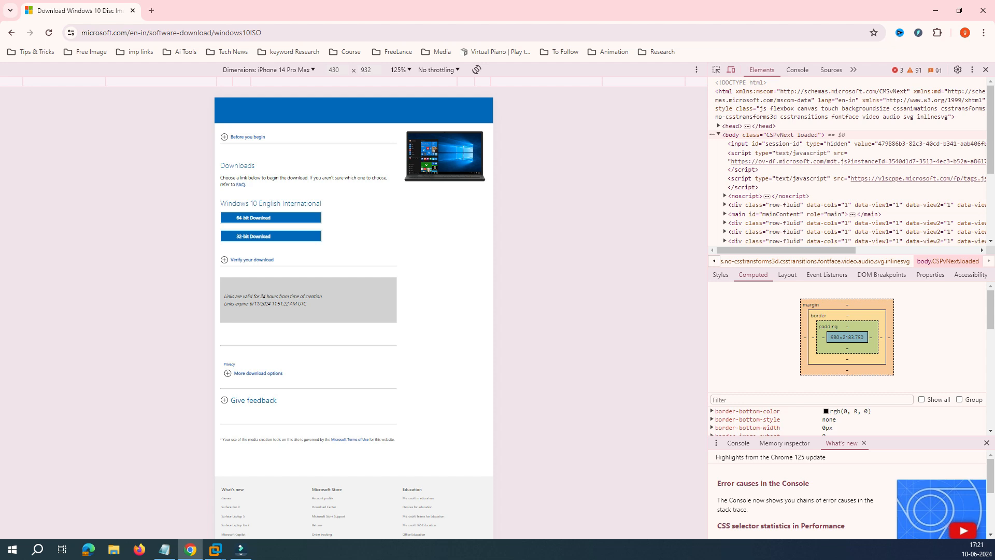
Start the 64-bit Windows 10 English International ISO download and check Chrome's download bubble
click(270, 216)
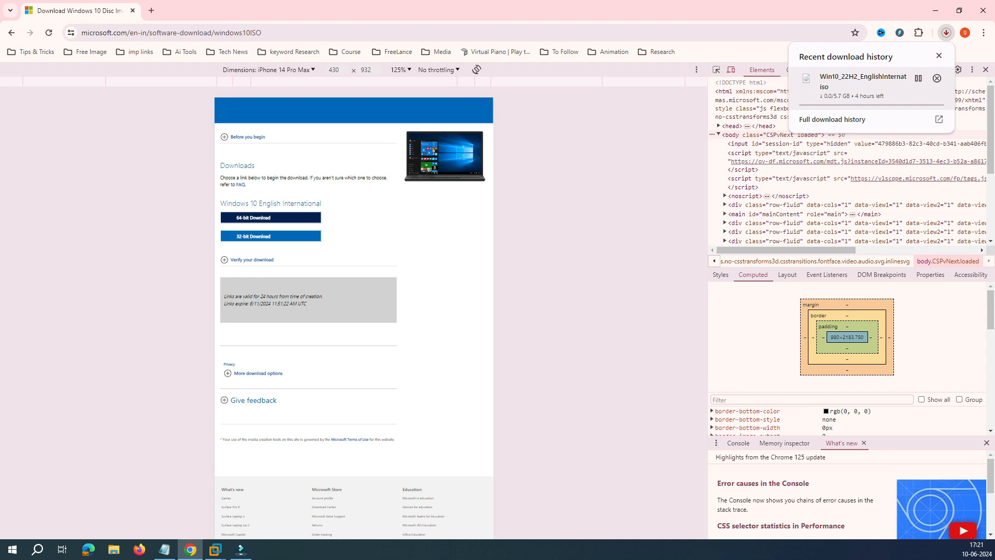
click(917, 78)
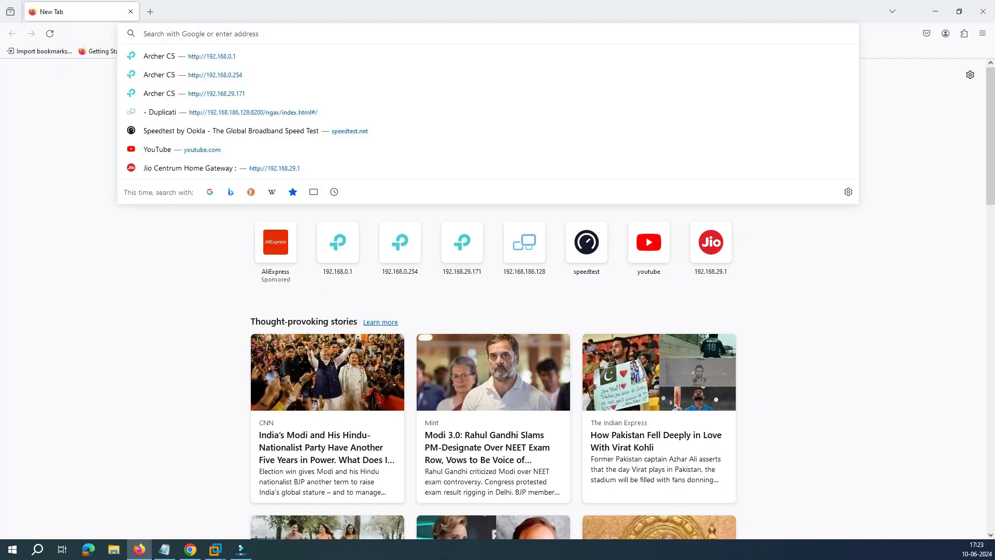
Search 'microsoft win 1' and open Firefox's Web Developer Tools via More tools
text(microsoft win 1)
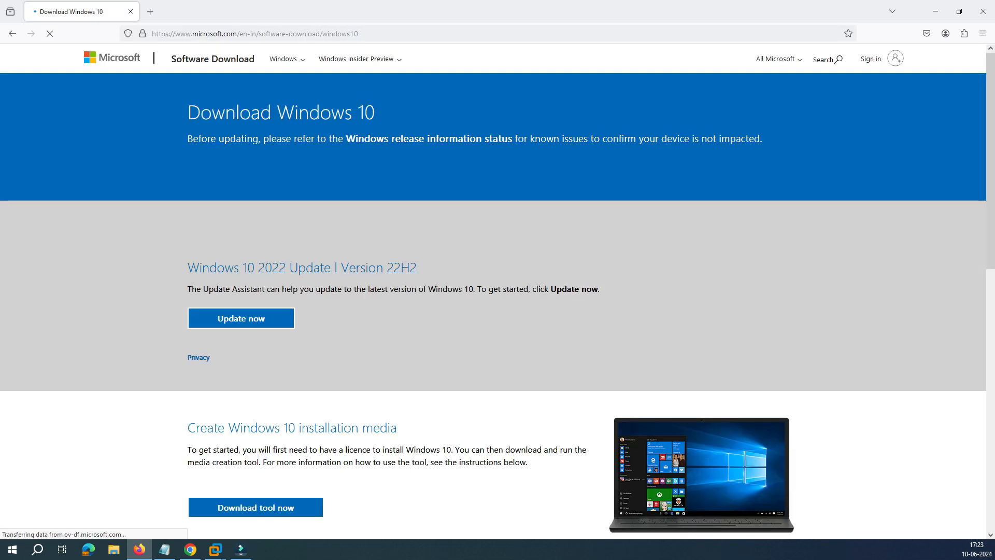
scroll(down, 3)
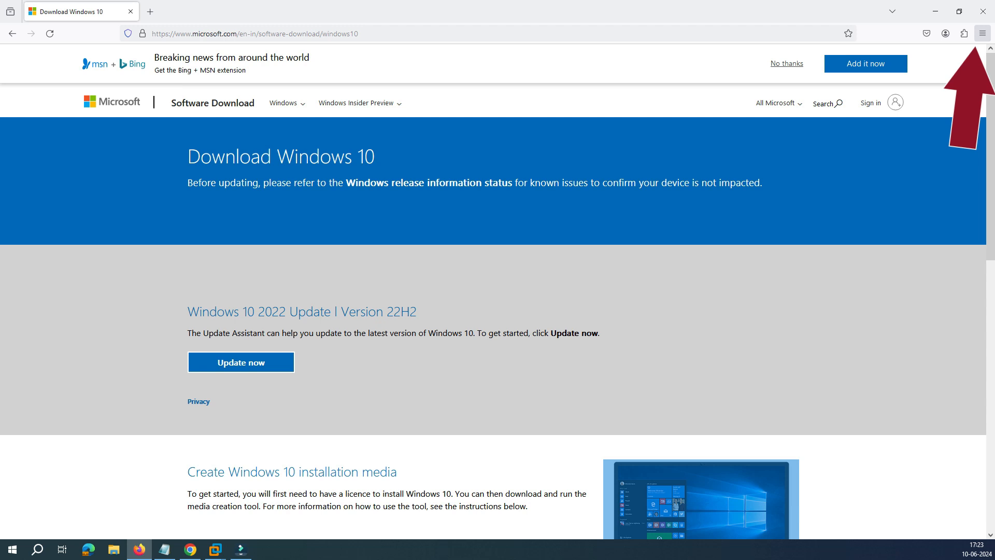
click(981, 34)
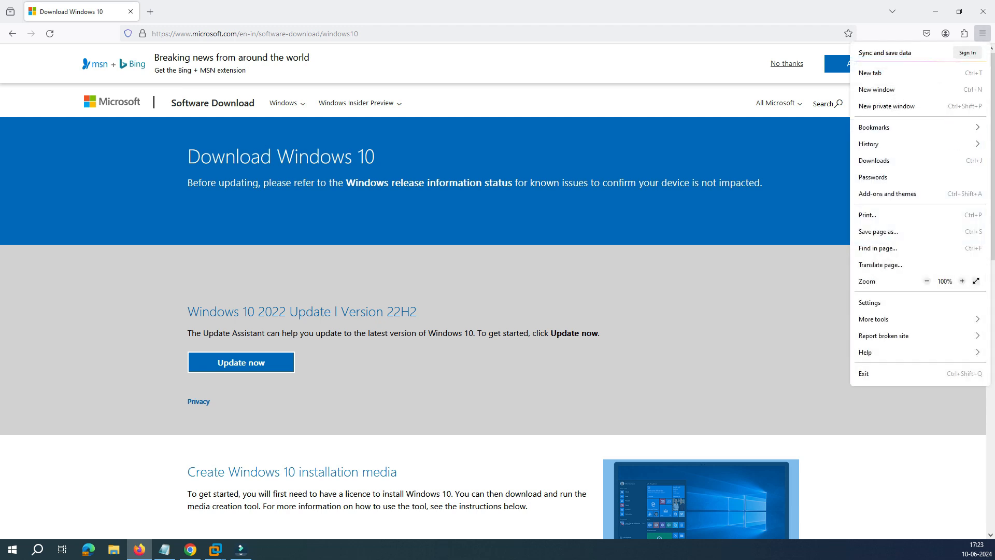
click(874, 318)
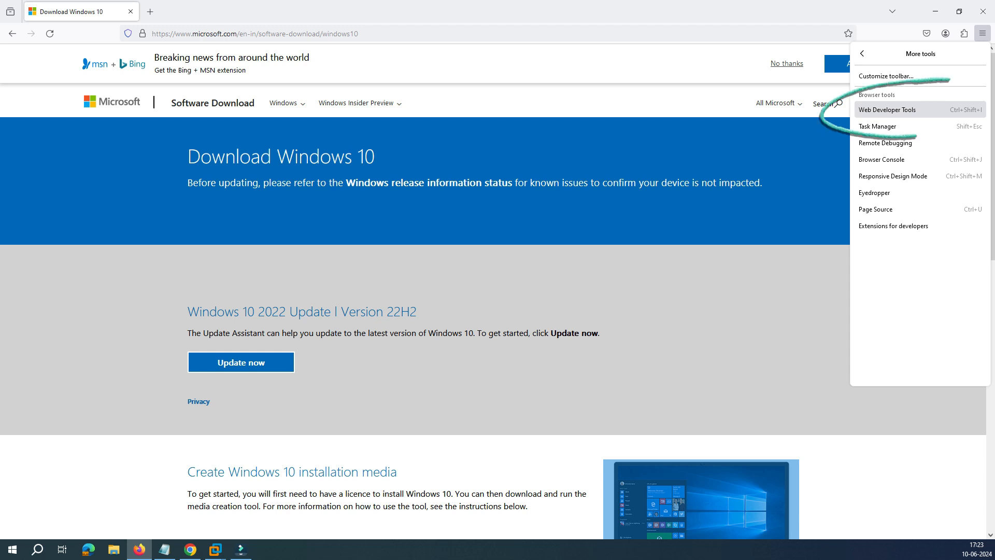
click(887, 108)
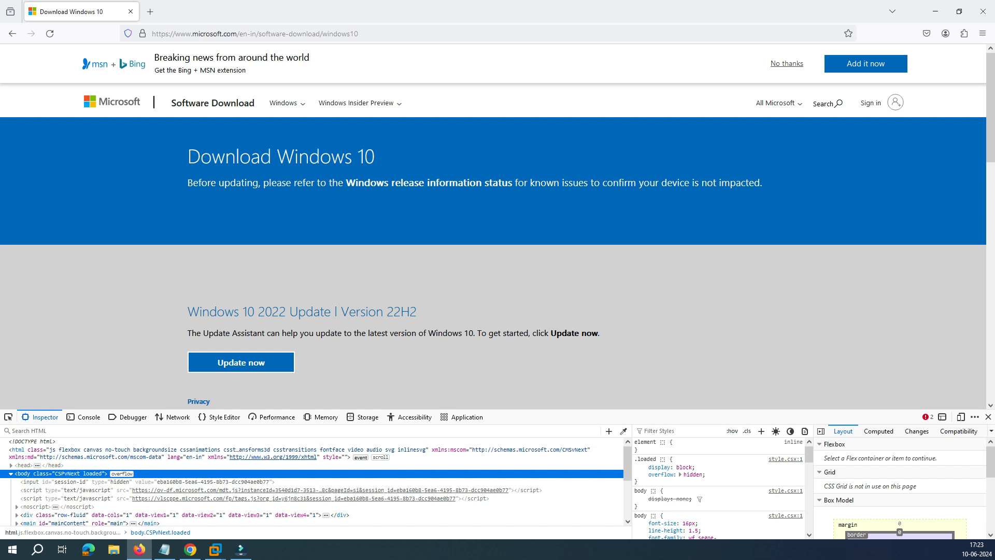
mouse_move(959, 417)
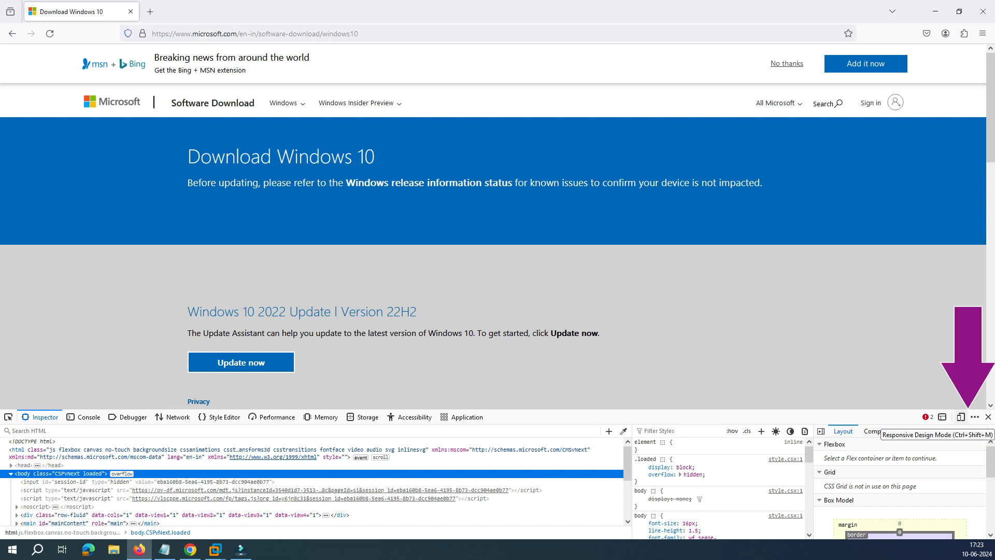
Enable Responsive Design Mode, emulate Kindle Fire HDX Linux, then try the iPhone 12/13 Pro Max
click(960, 417)
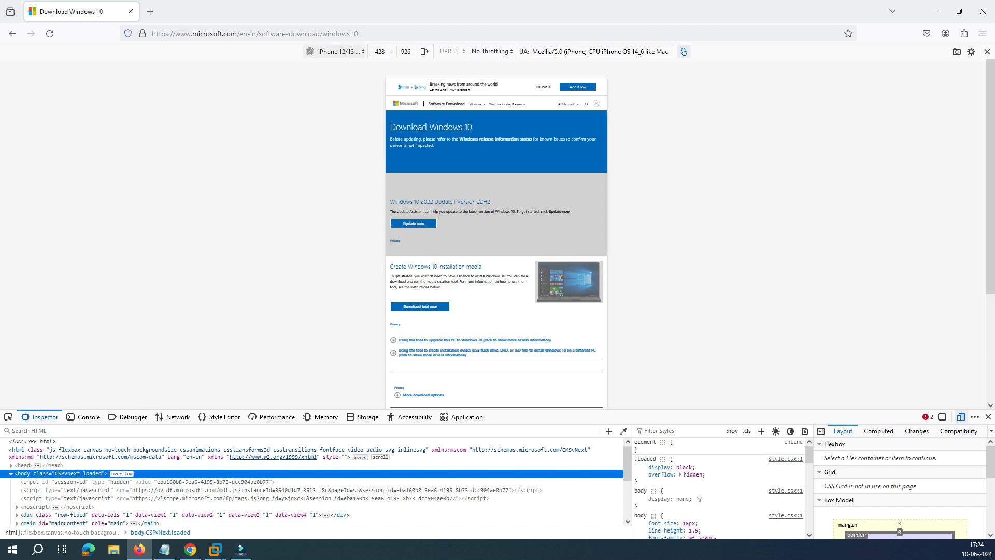
click(339, 52)
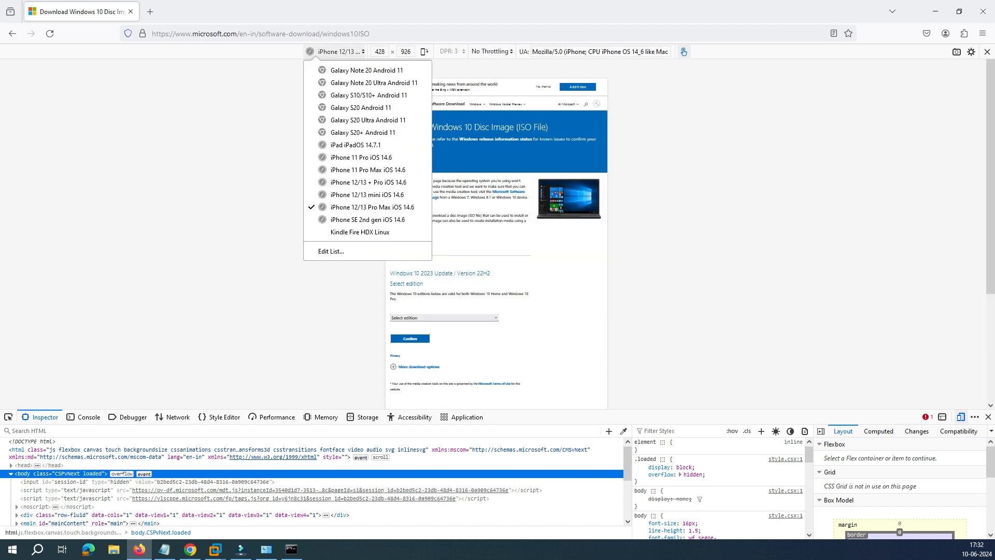
mouse_move(361, 231)
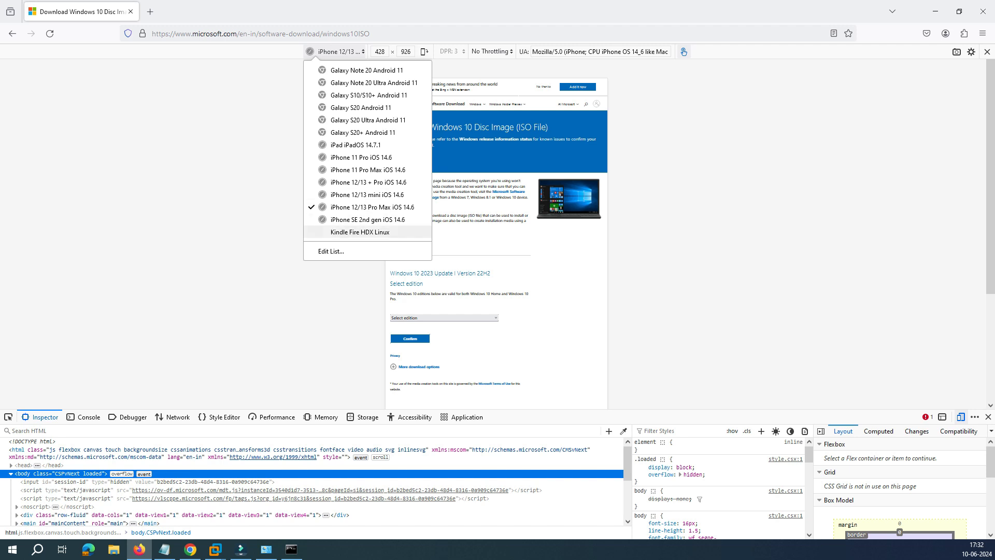
click(360, 232)
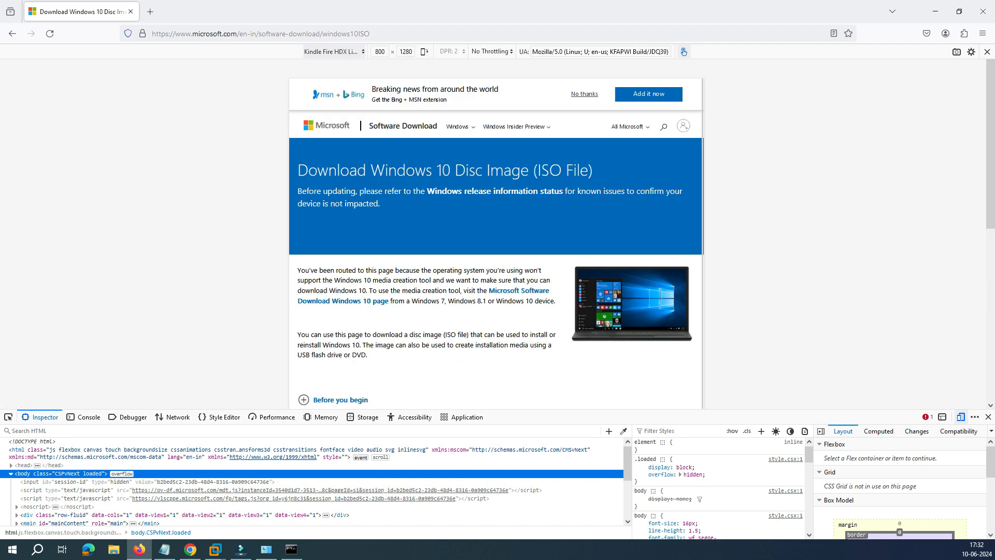
click(333, 52)
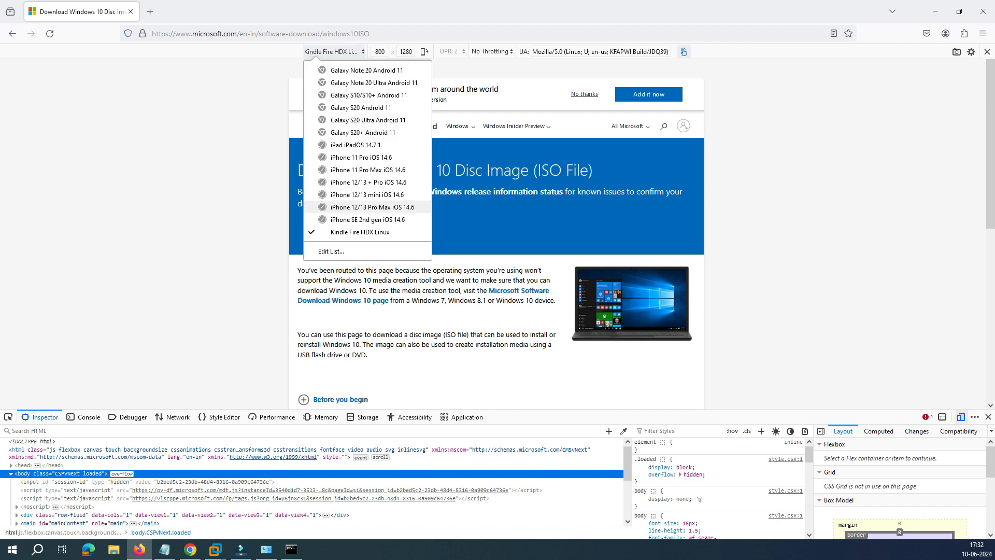
click(372, 207)
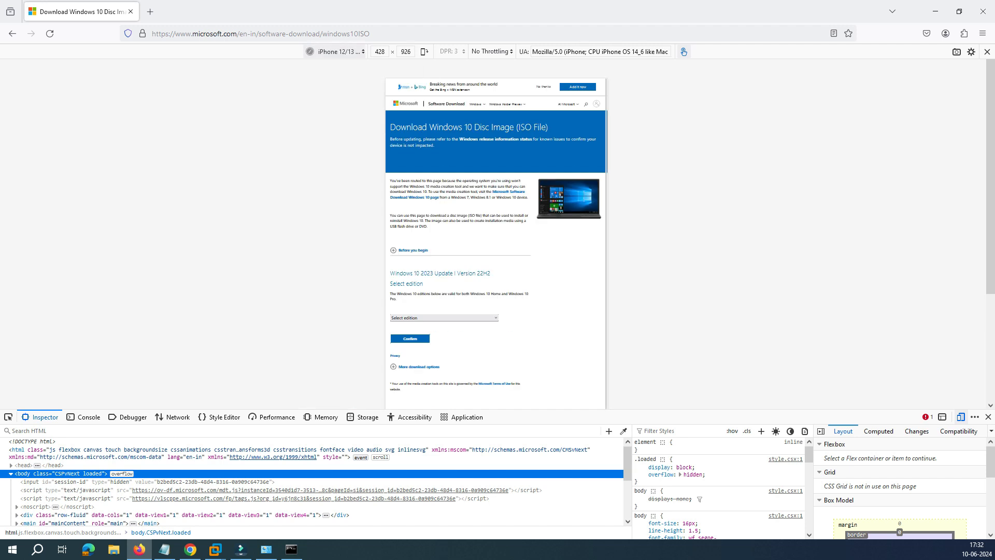
click(340, 52)
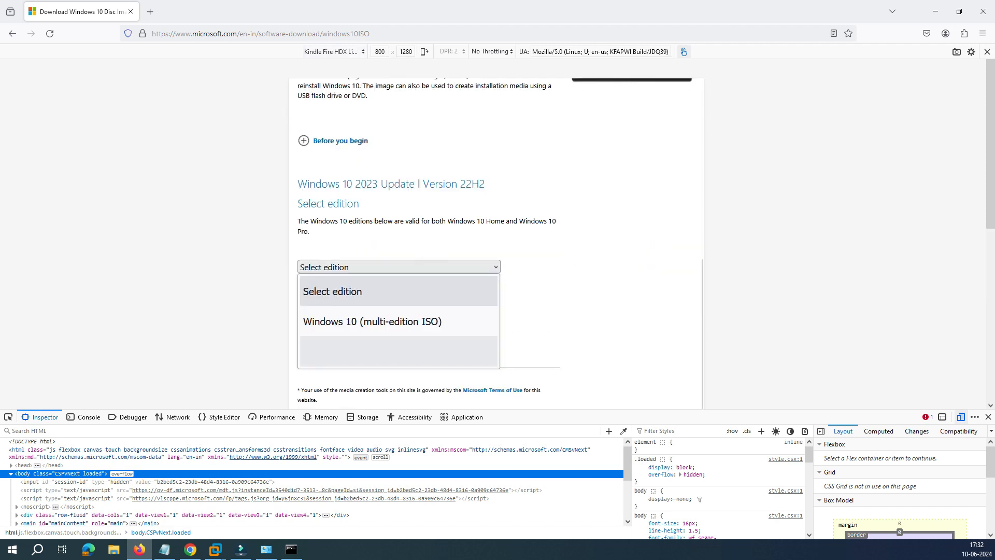
mouse_move(372, 321)
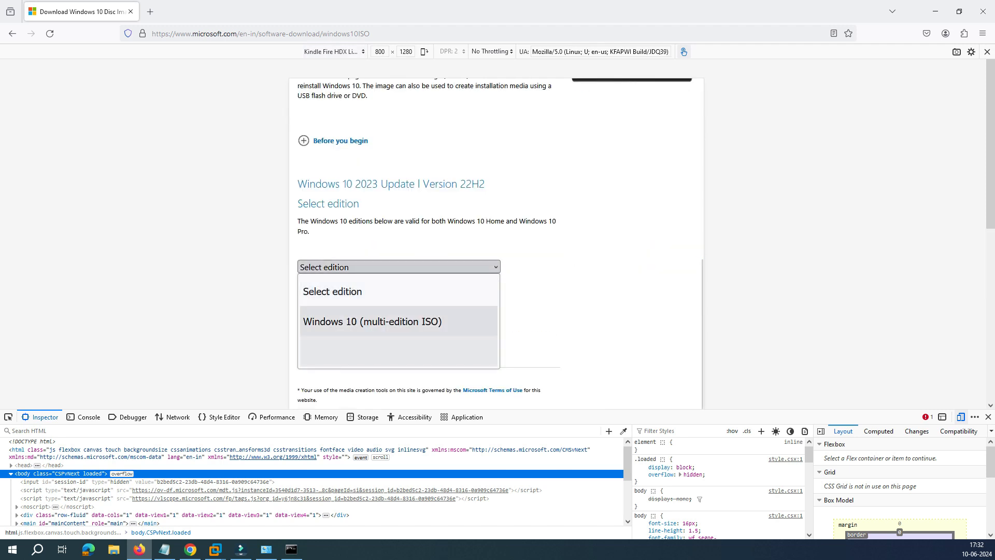
Confirm 'Windows 10 (multi-edition ISO)' and pick English (United States) as the language
click(372, 322)
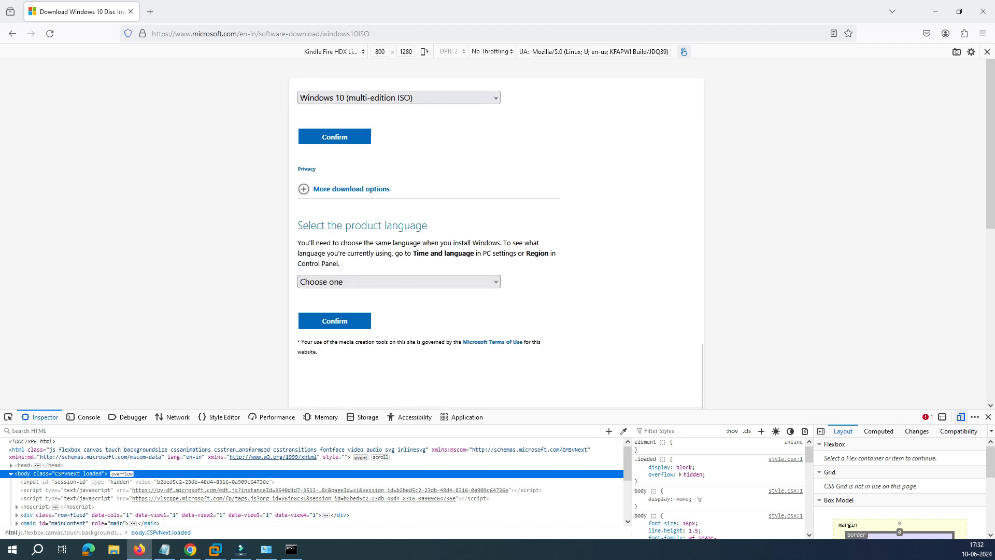
click(398, 280)
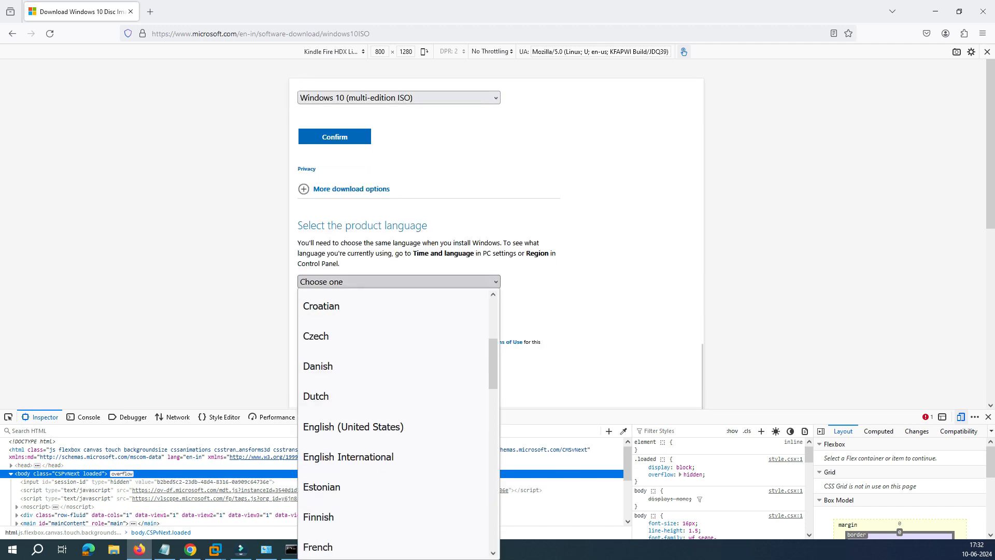
click(352, 426)
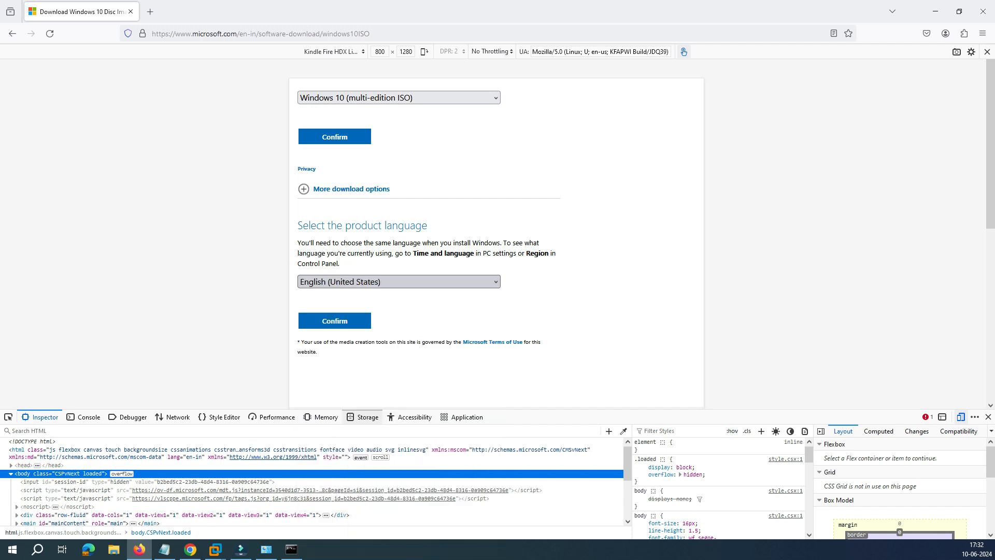
click(334, 320)
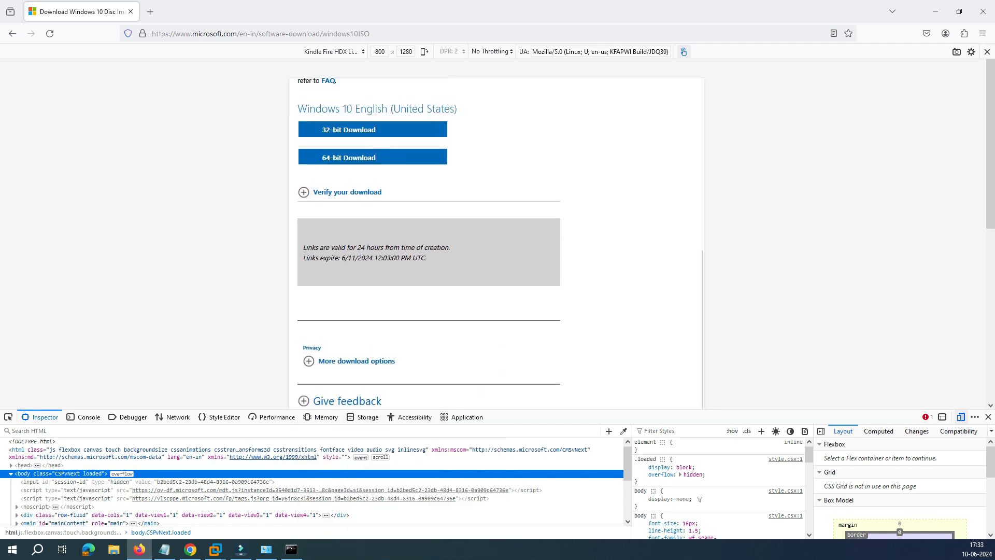
Start the 64-bit download of Win10_22H2_English_x64v1.iso and view it in the downloads panel
scroll(up, 3)
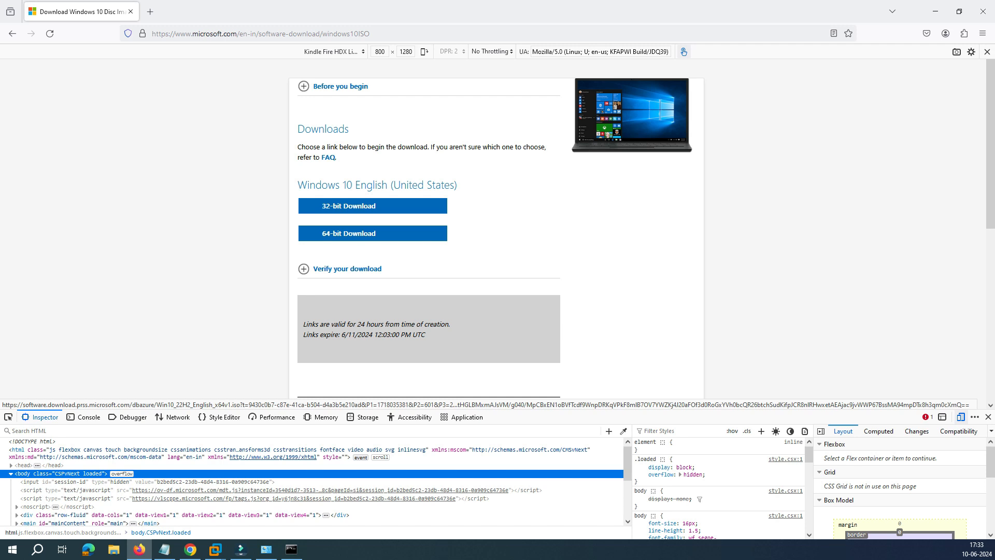
click(372, 233)
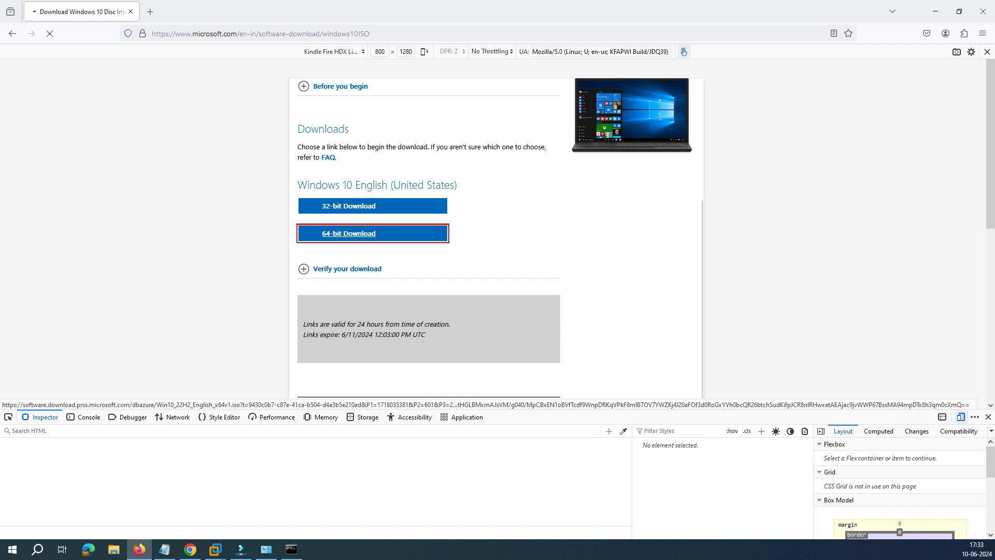
click(372, 233)
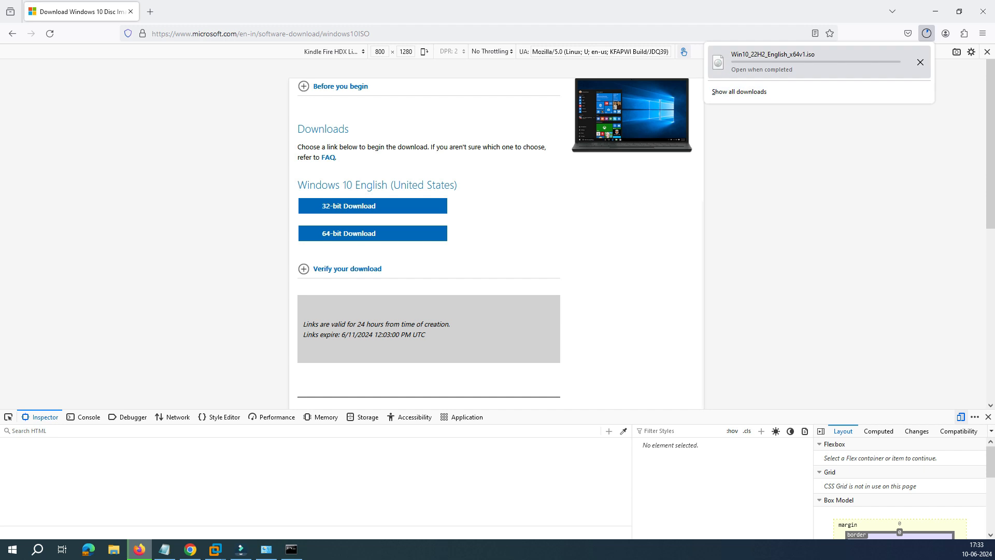